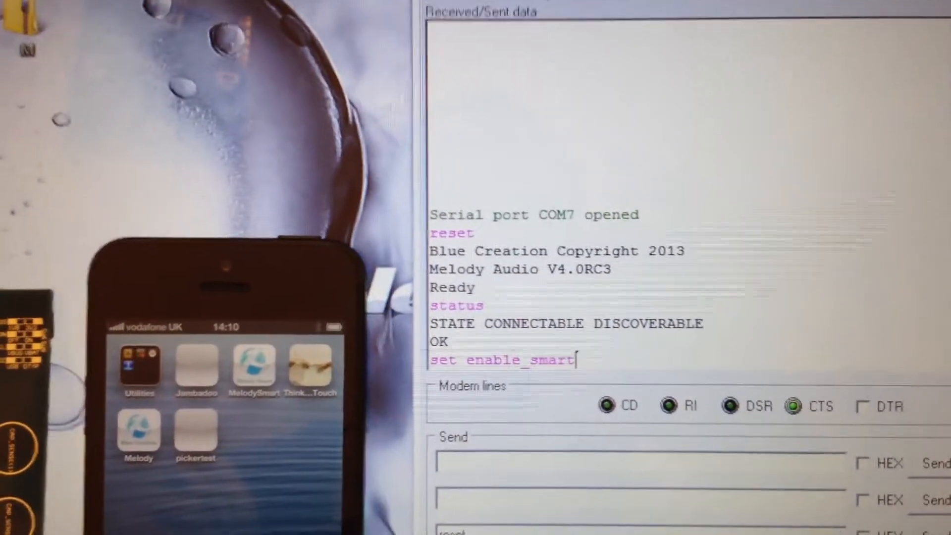
# Send 'set enable_smart=on' so the module enables smart mode and replies OK
pyautogui.write('=o')
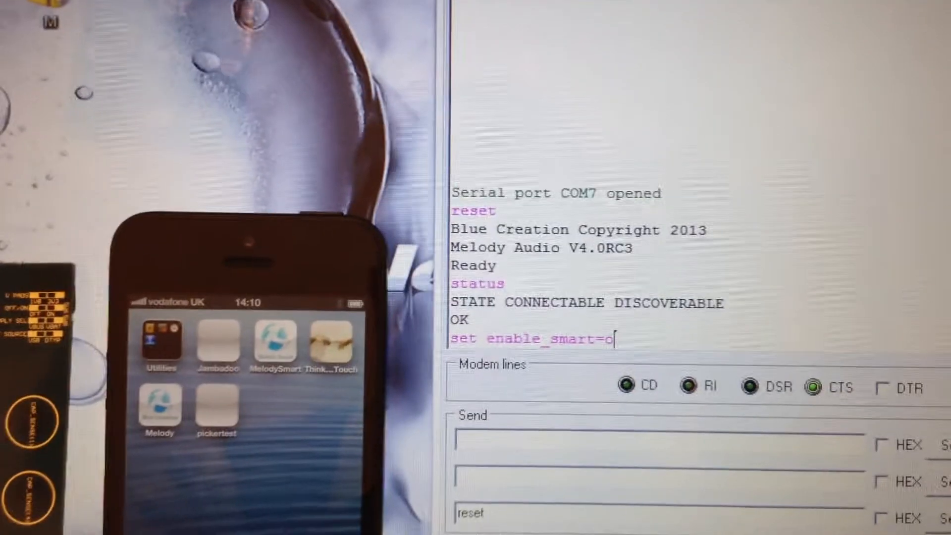
pyautogui.press('Return')
pyautogui.write('wr')
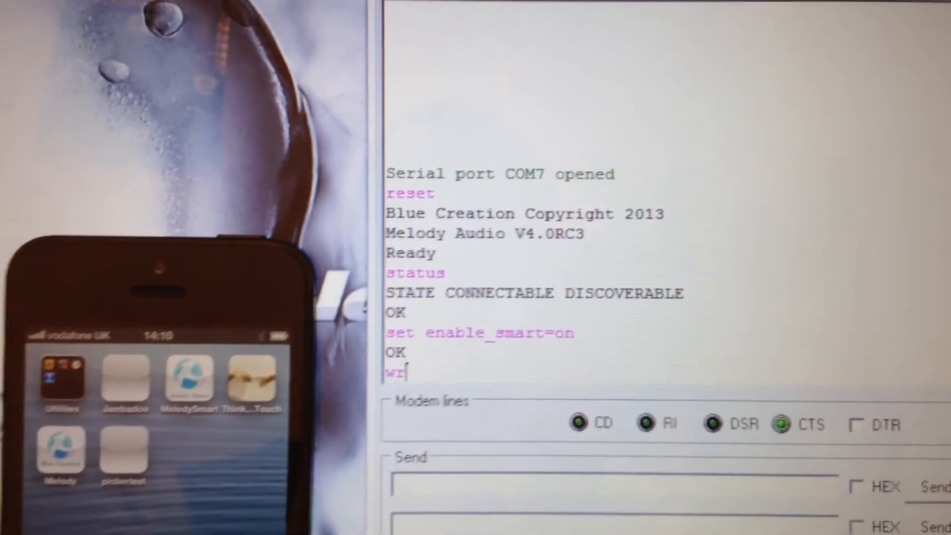
# Send 'write' to save the configuration (OK), then begin the 'advertising' command
pyautogui.write('ite')
pyautogui.write('adver')
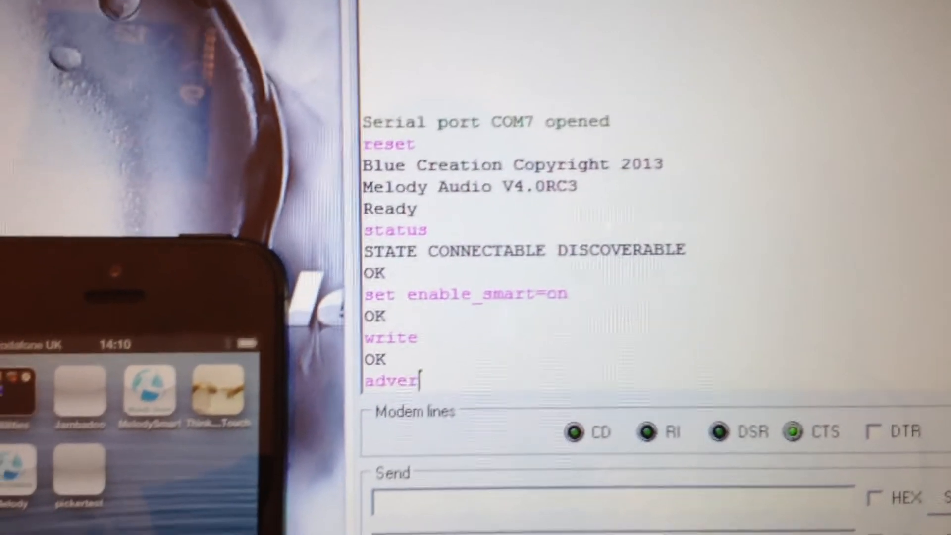
pyautogui.write('tis')
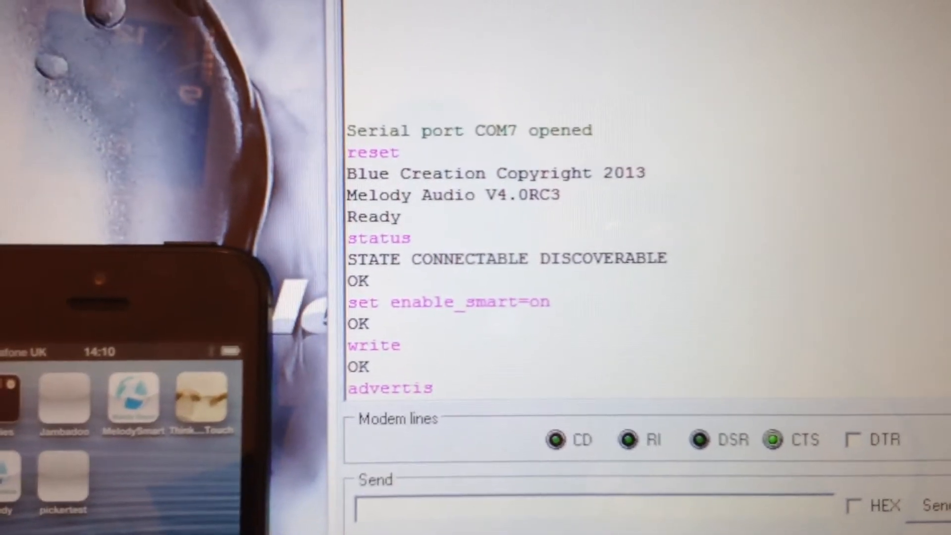